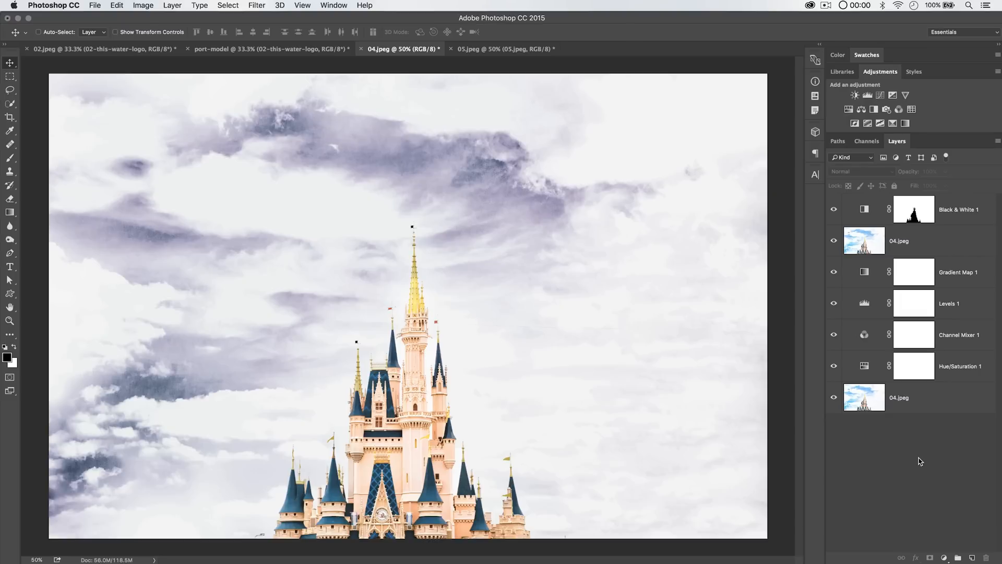
mouse_move(921, 434)
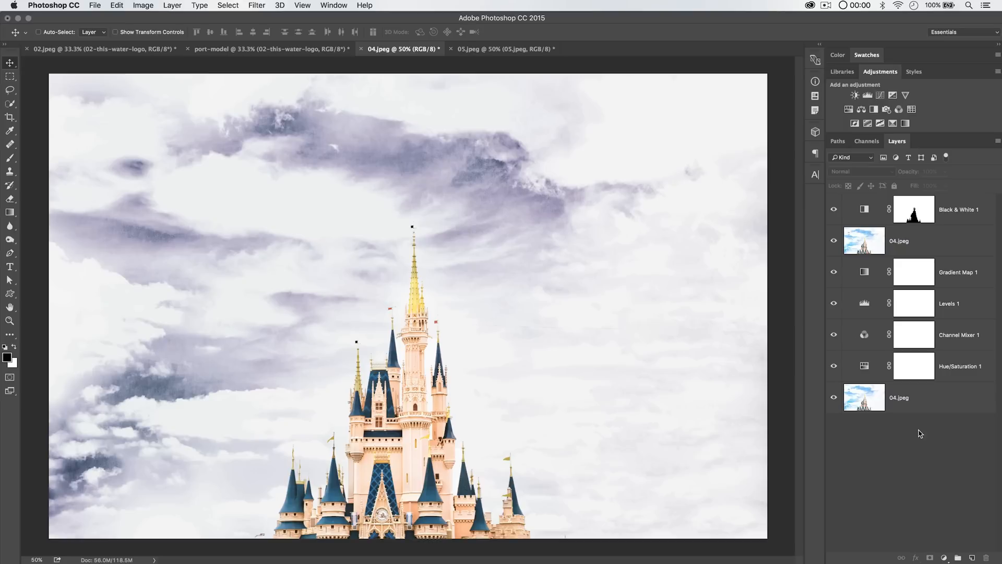
Select a range of adjustment layers in the stack and group them with Cmd+G
left_click(915, 397)
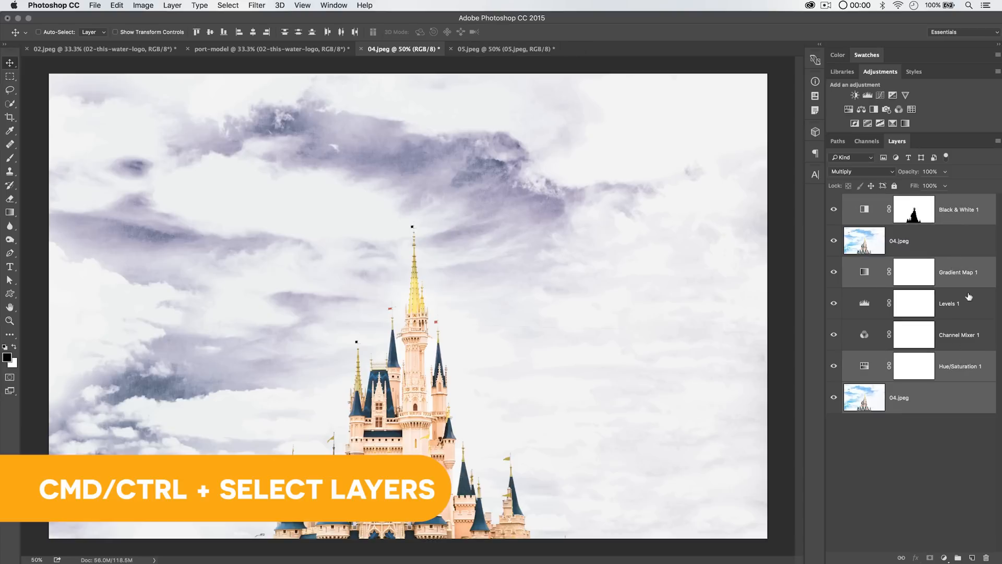
left_click(913, 209)
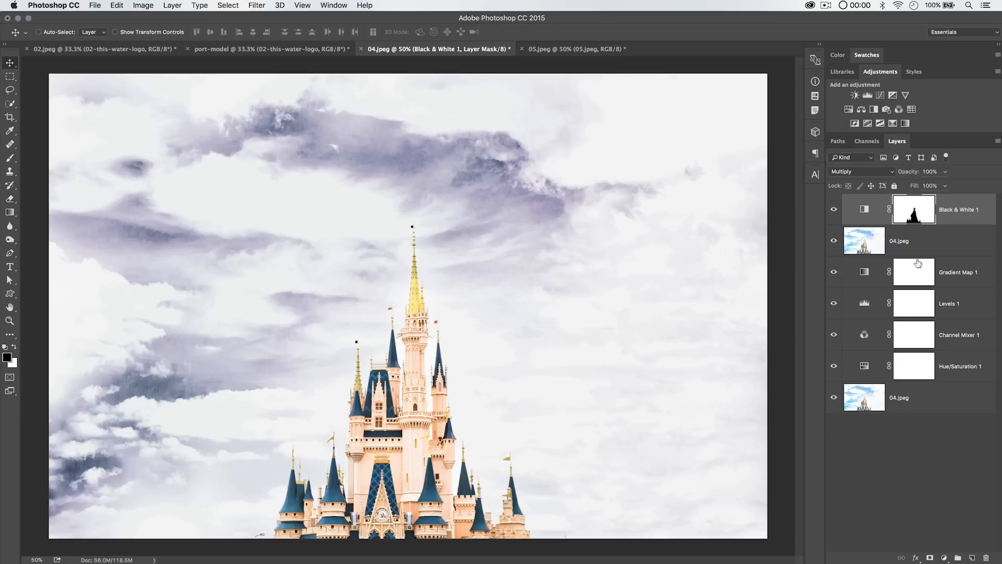
mouse_move(938, 285)
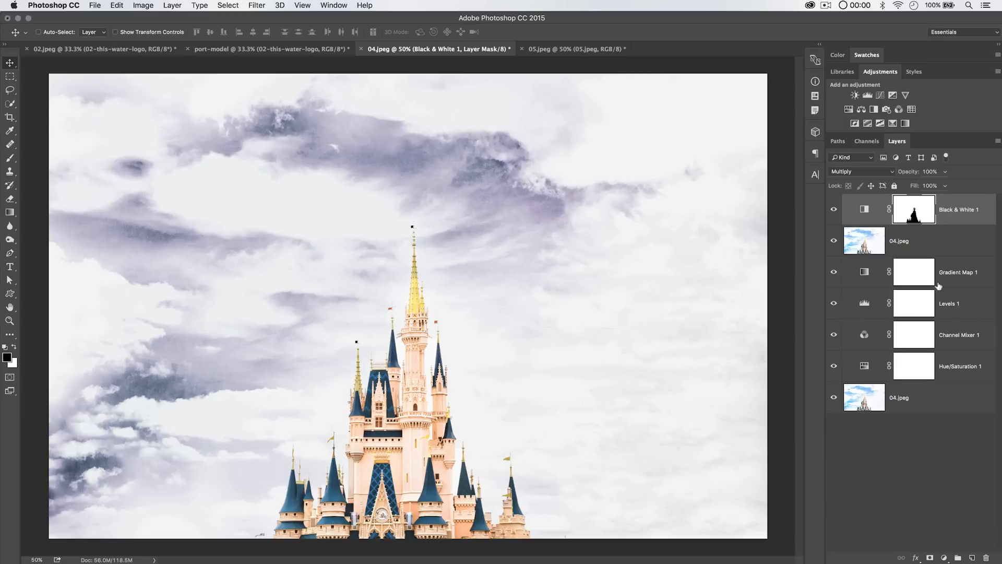
left_click(920, 240)
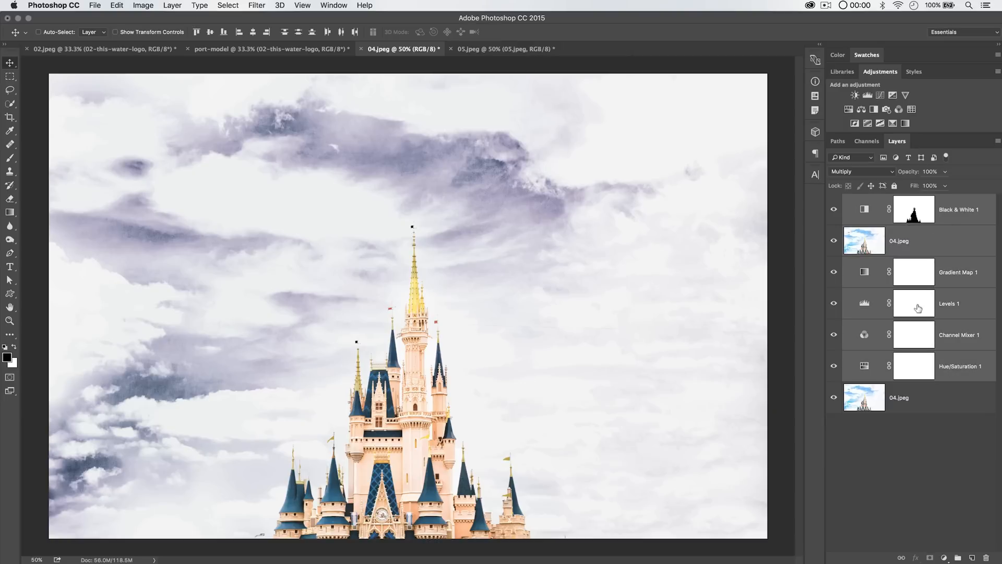
key("cmd+g")
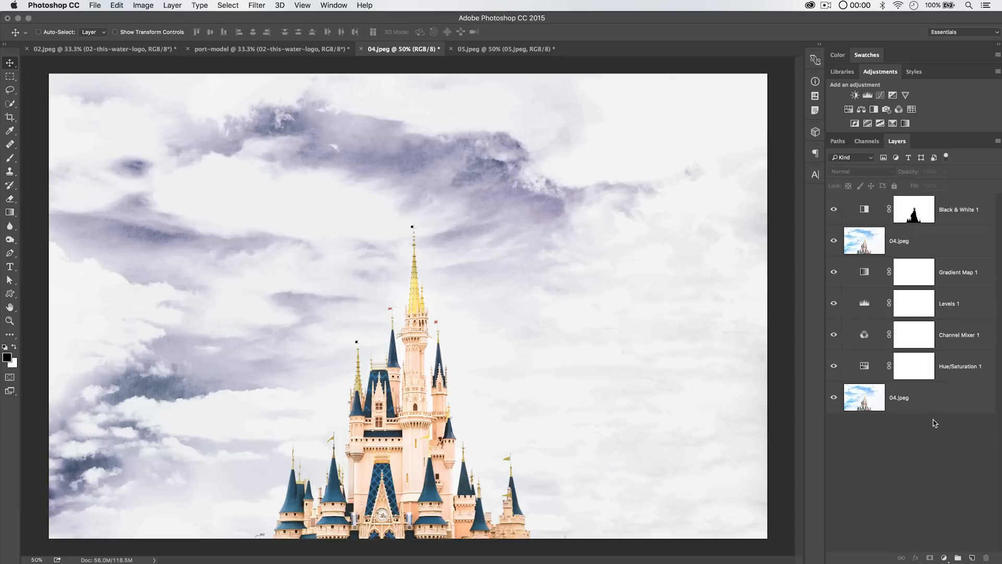
mouse_move(916, 335)
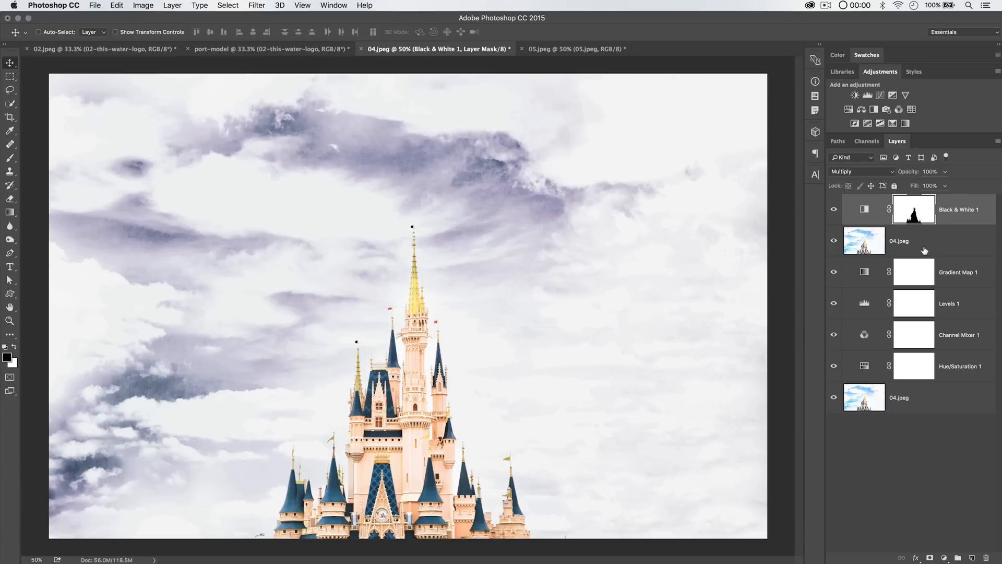
mouse_move(950, 267)
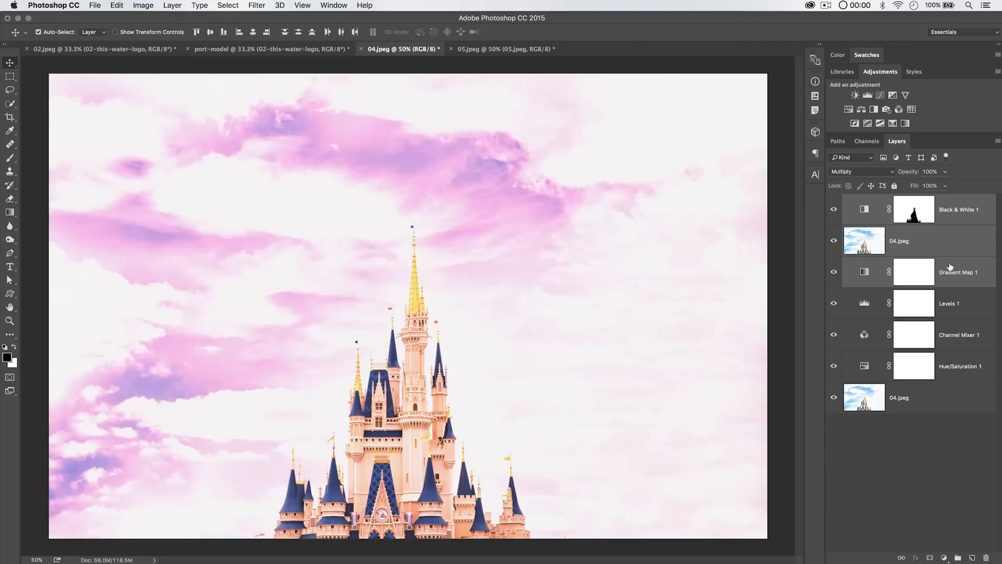
Select the top three layers, duplicate them with Cmd+J, then undo the duplication
left_click(831, 209)
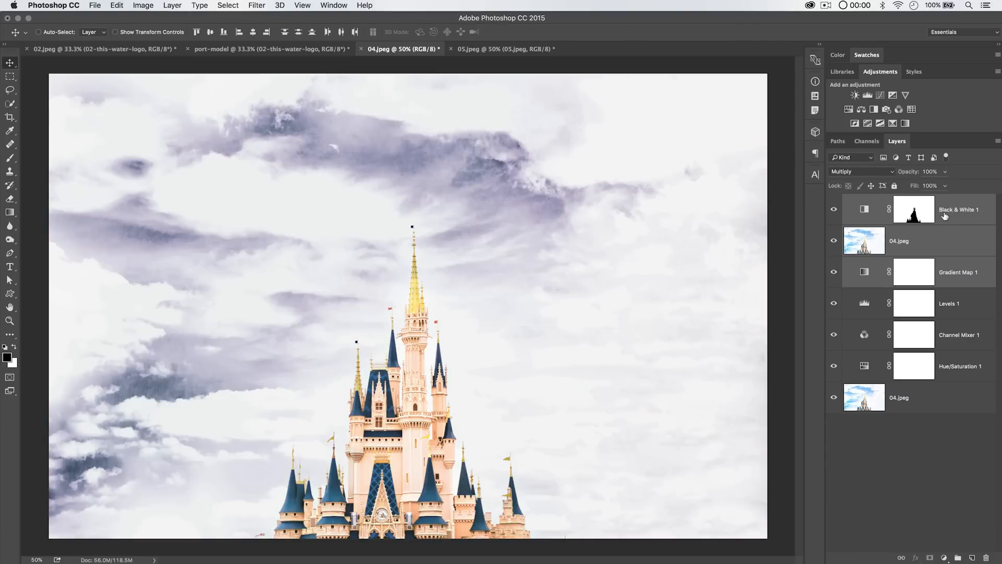
left_click(913, 209)
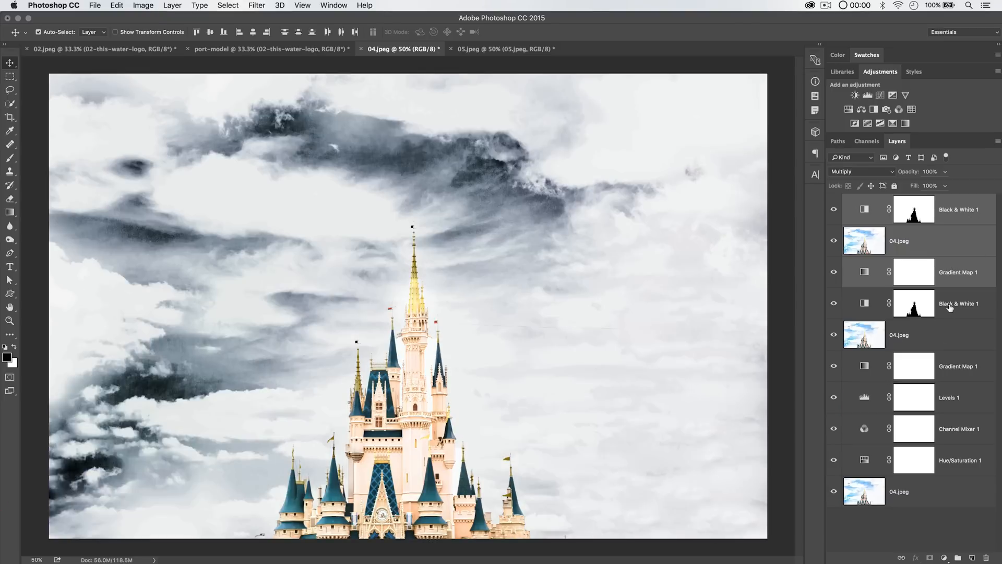
key("cmd+j")
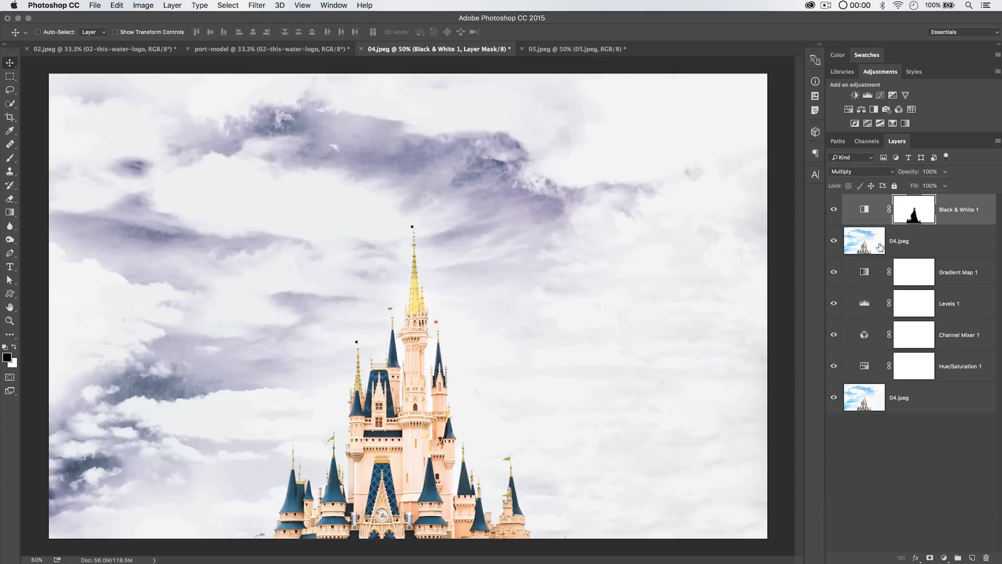
mouse_move(898, 352)
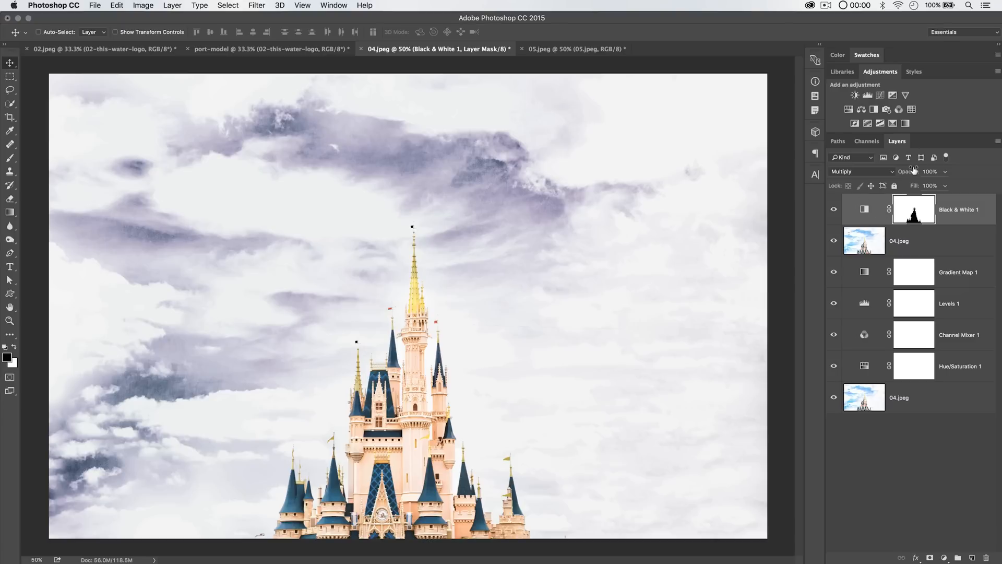
mouse_move(950, 190)
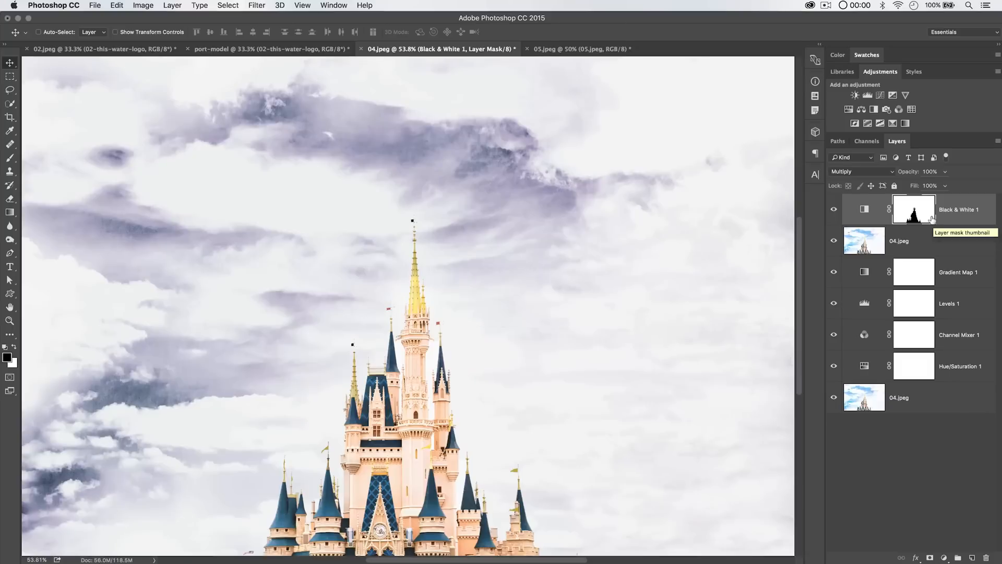
mouse_move(973, 175)
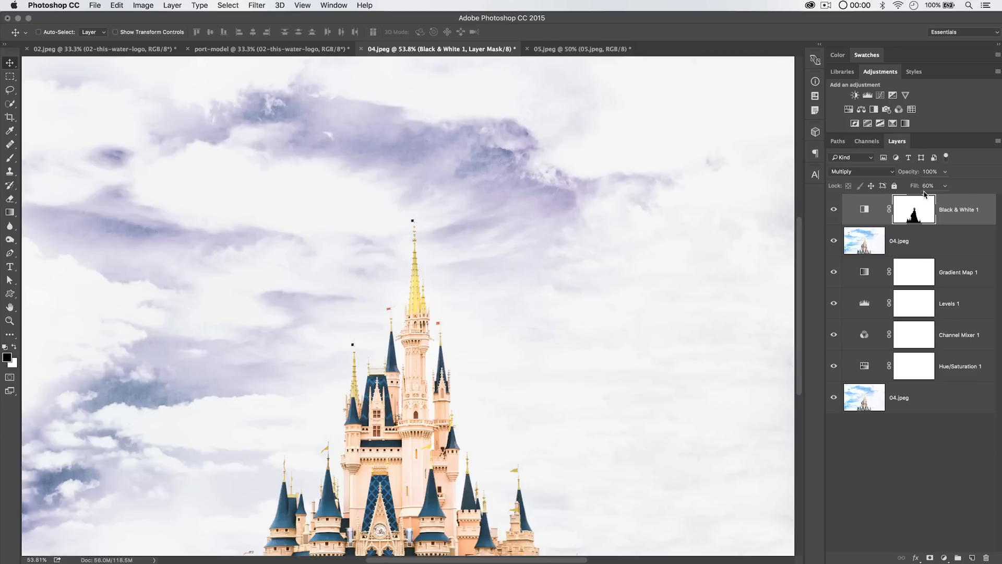
mouse_move(916, 208)
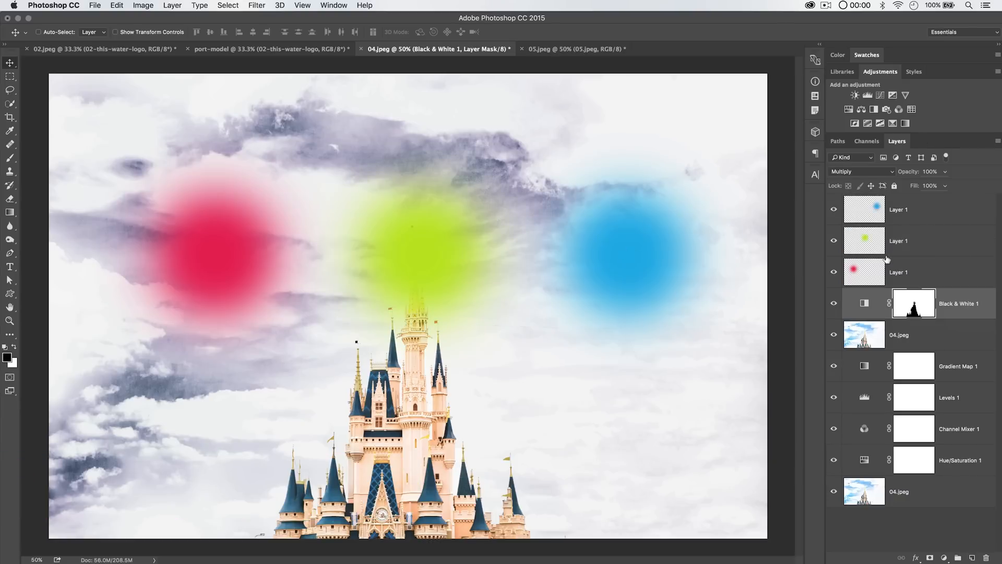
mouse_move(923, 215)
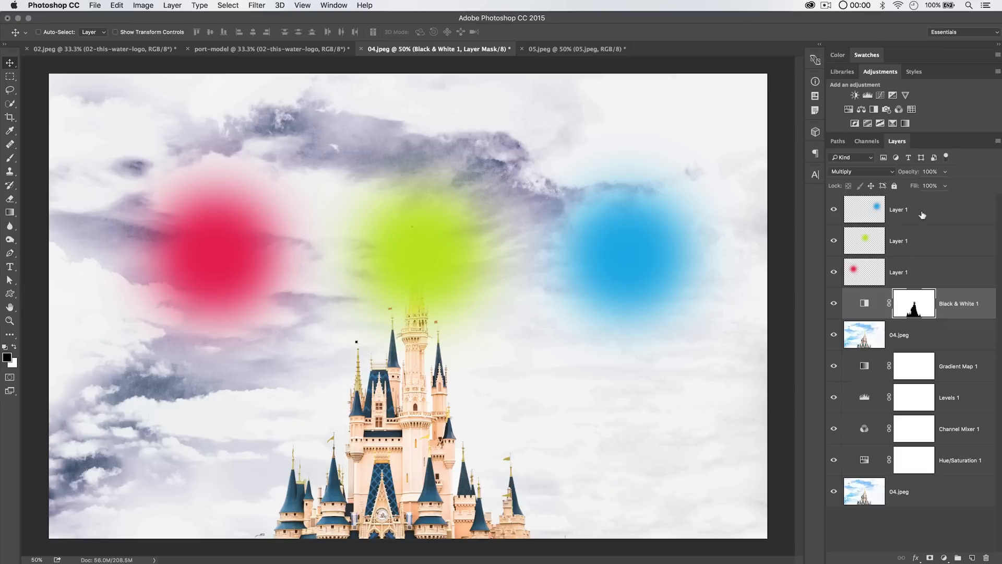
Select the red spot layer in the Layers panel
left_click(919, 272)
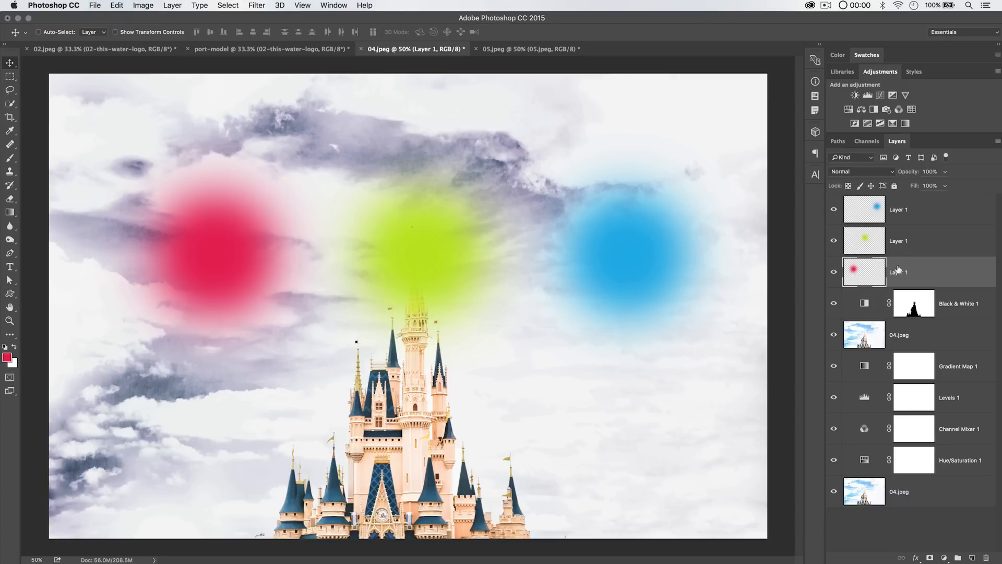
mouse_move(871, 211)
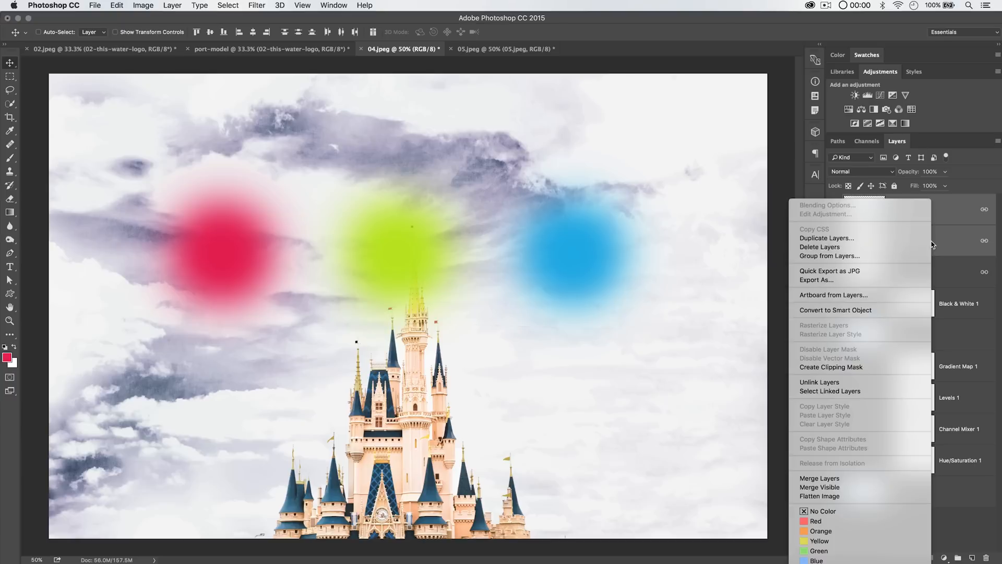
mouse_move(815, 385)
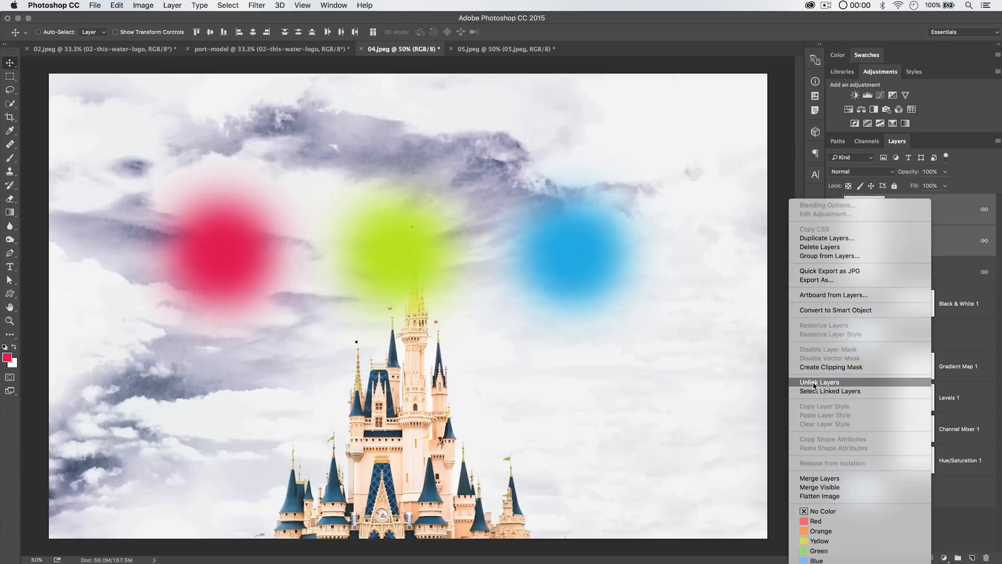
Link the three selected colour-spot layers via the Link Layers icon
left_click(819, 382)
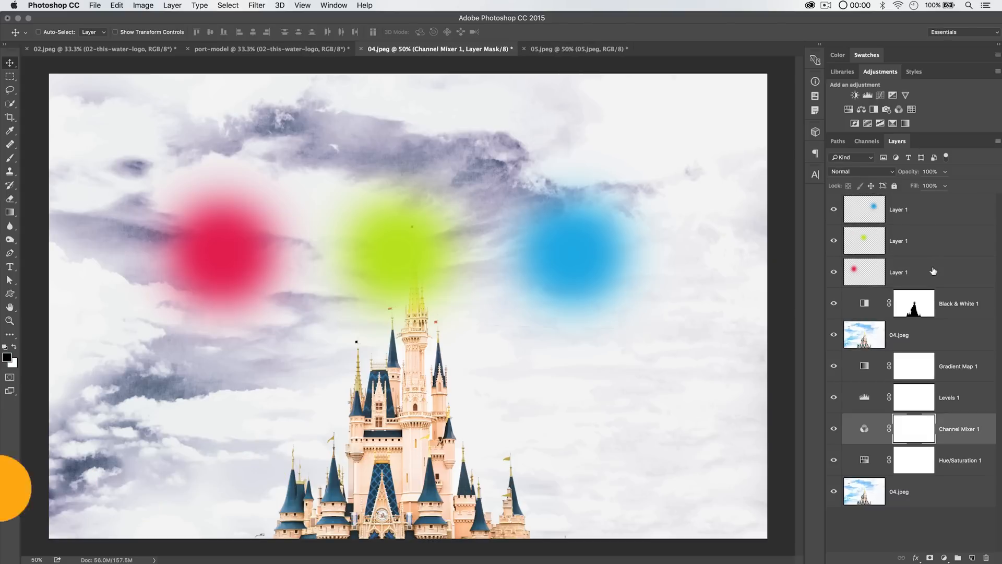
Move the blue spot layer beneath the green and red ones with Cmd+[
left_click(959, 303)
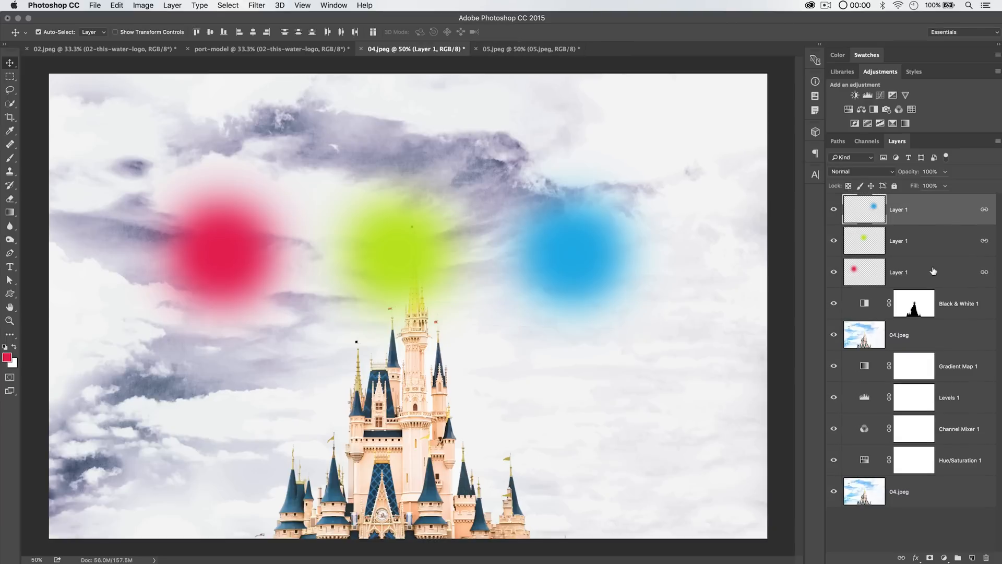
key("cmd+[")
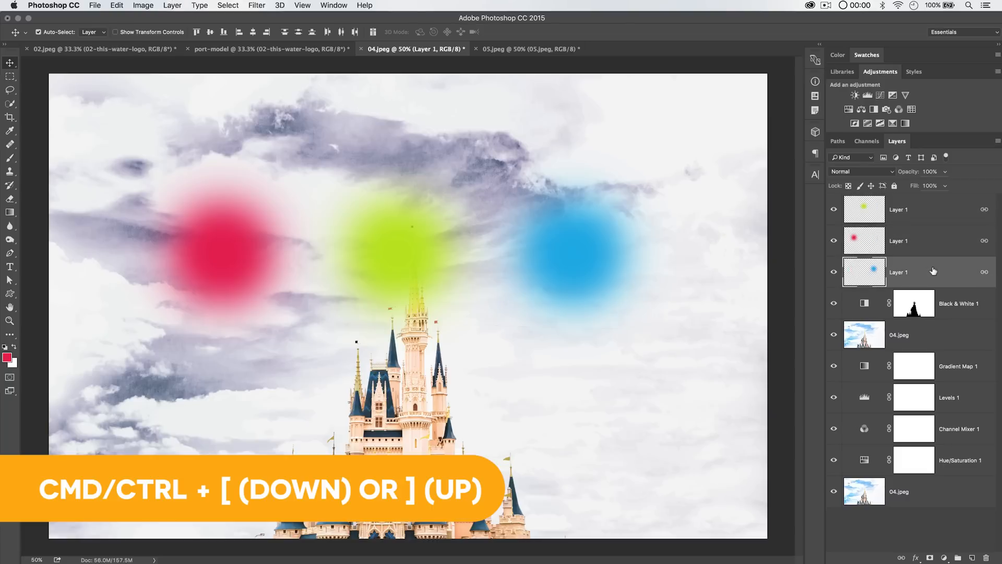